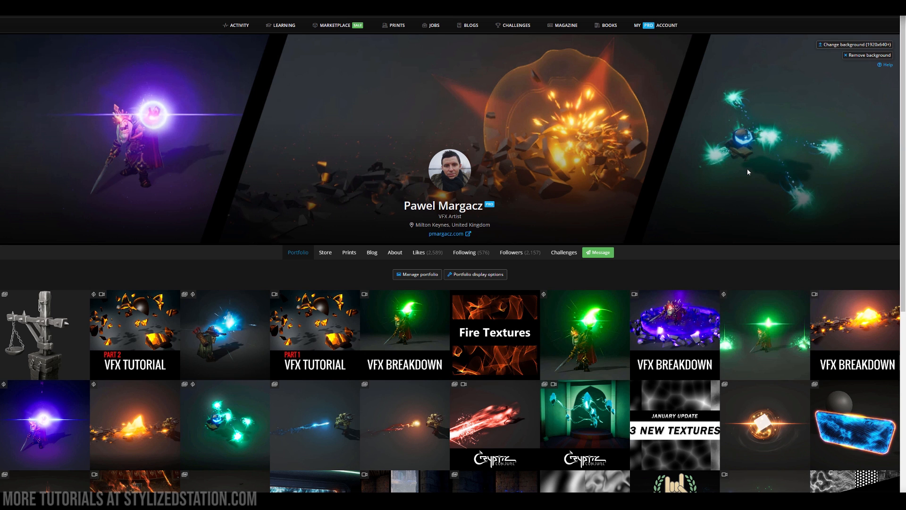
mouse_move(729, 186)
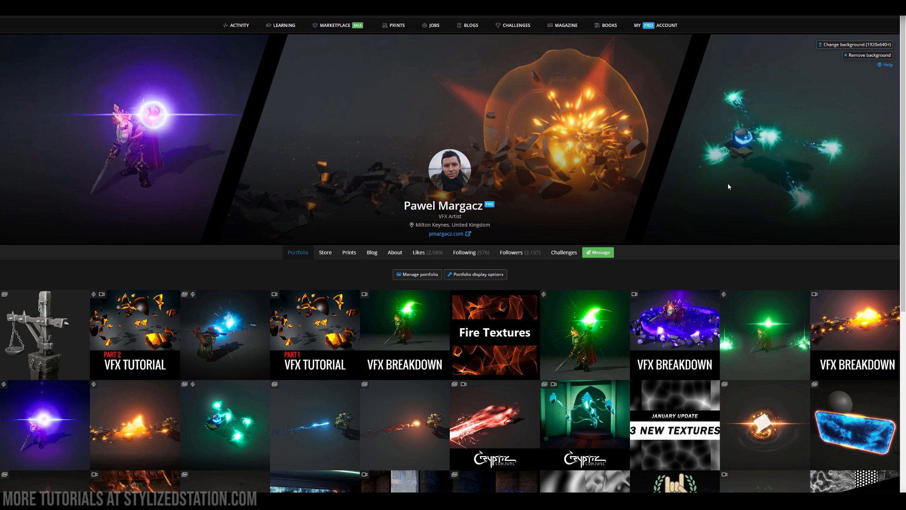
- Zoom around ballSocket on the mace, then bring up the character's attack montage
scroll(down, 3)
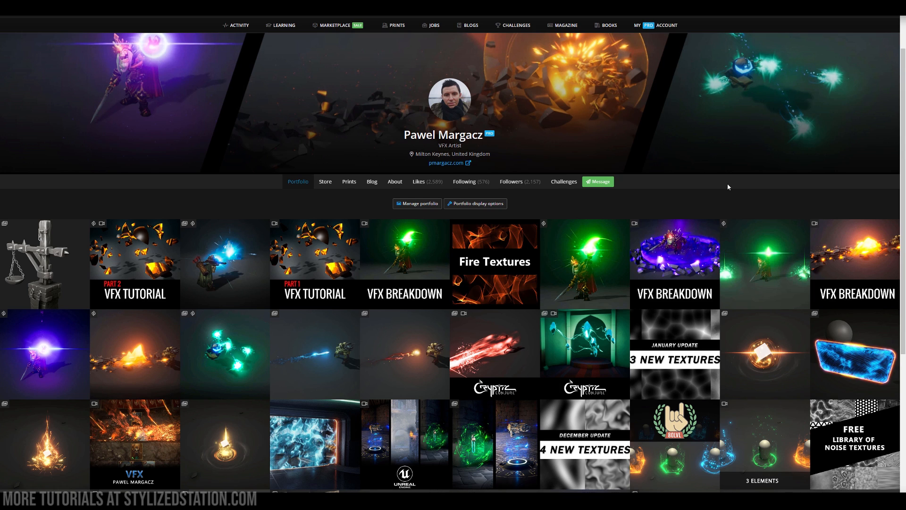
mouse_move(699, 158)
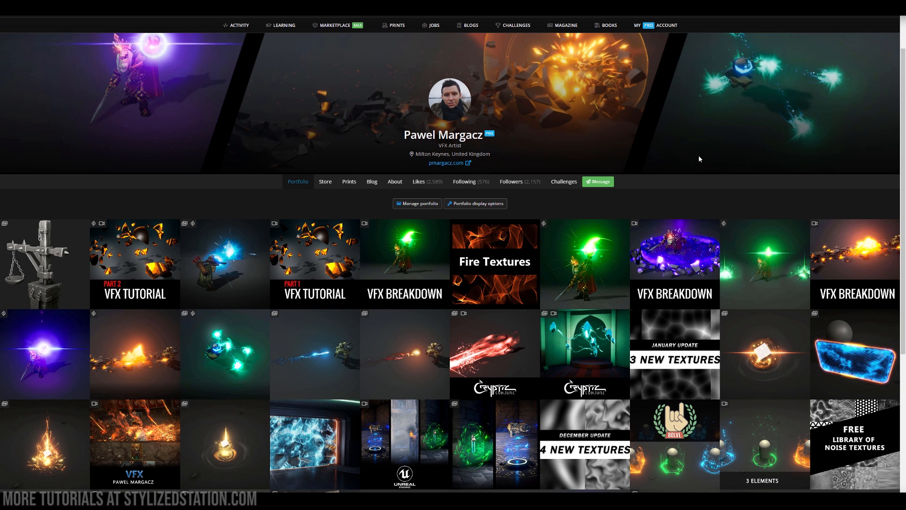
scroll(down, 3)
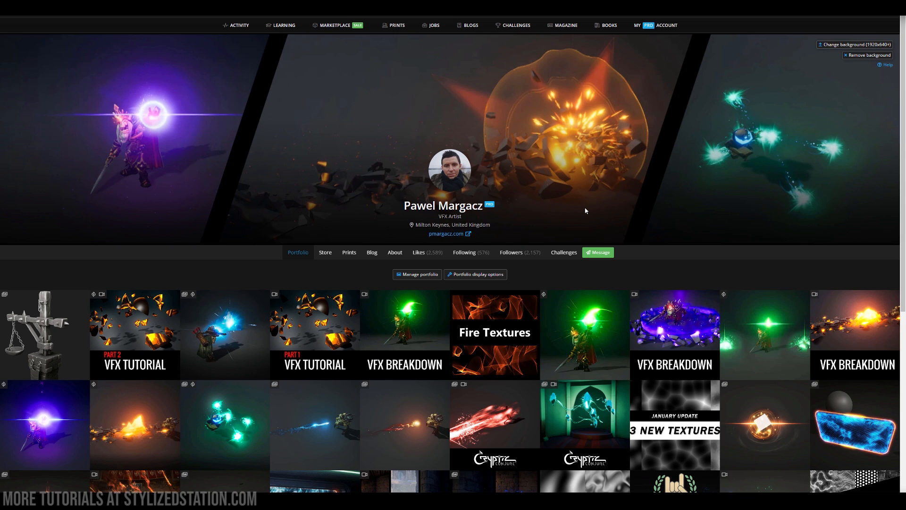
scroll(down, 3)
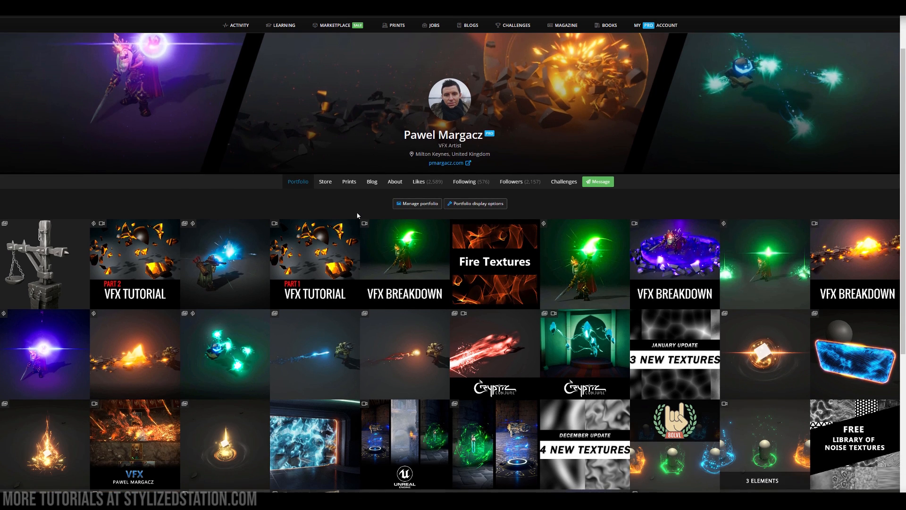
mouse_move(546, 211)
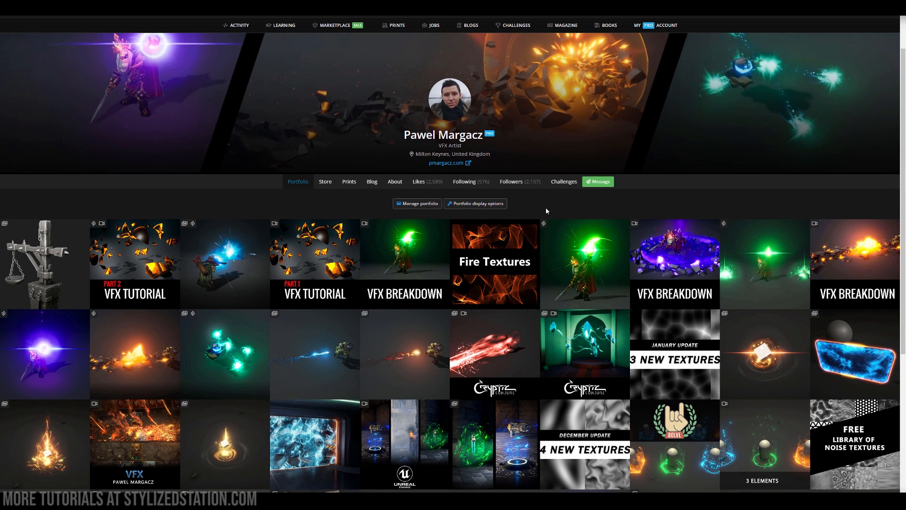
mouse_move(500, 207)
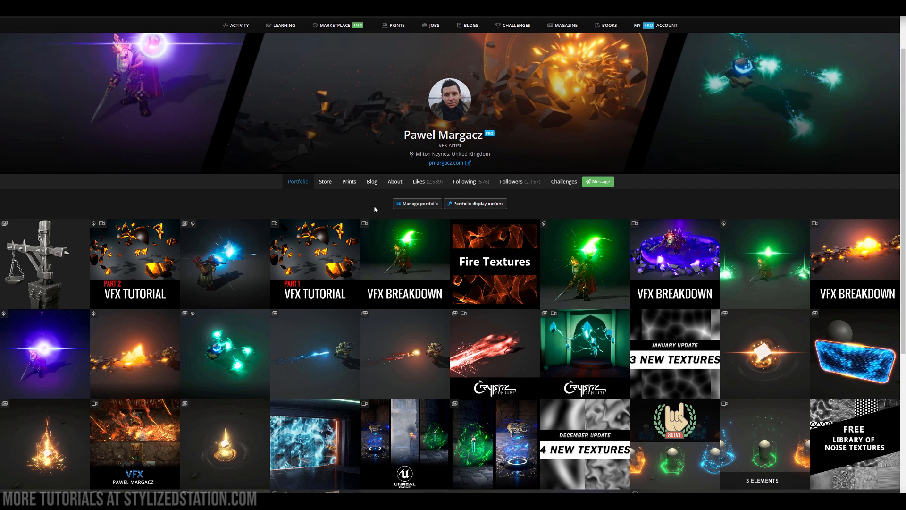
mouse_move(374, 205)
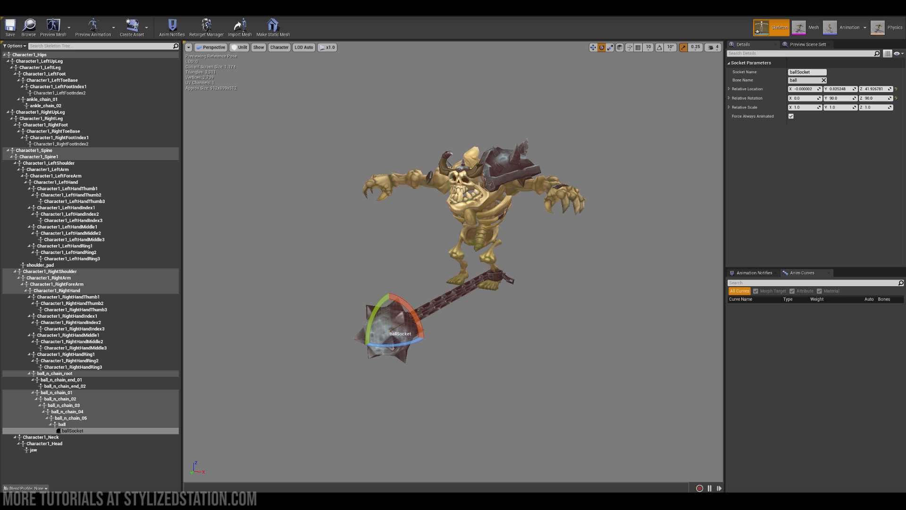
mouse_move(600, 245)
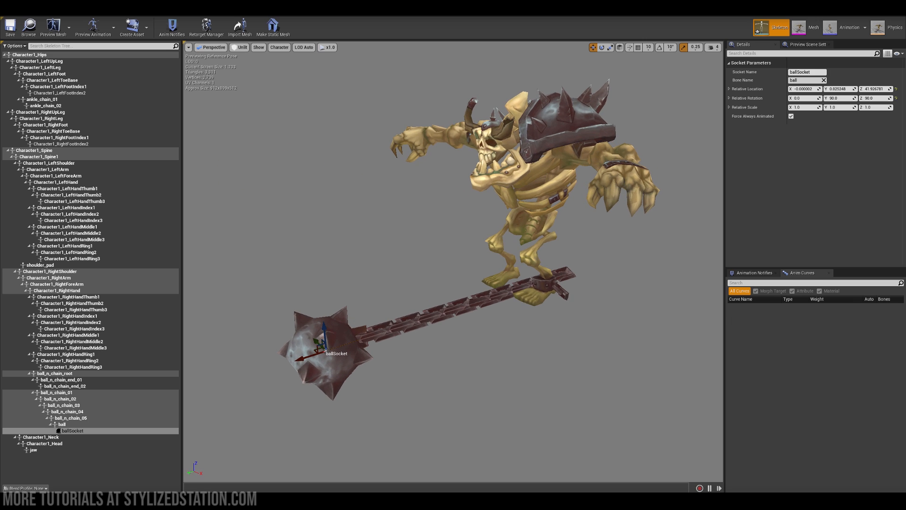
mouse_move(353, 256)
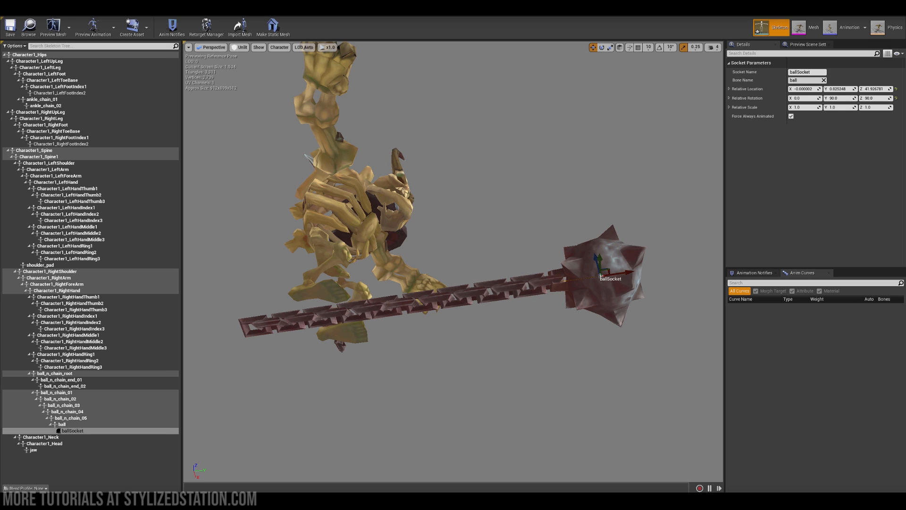
click(850, 26)
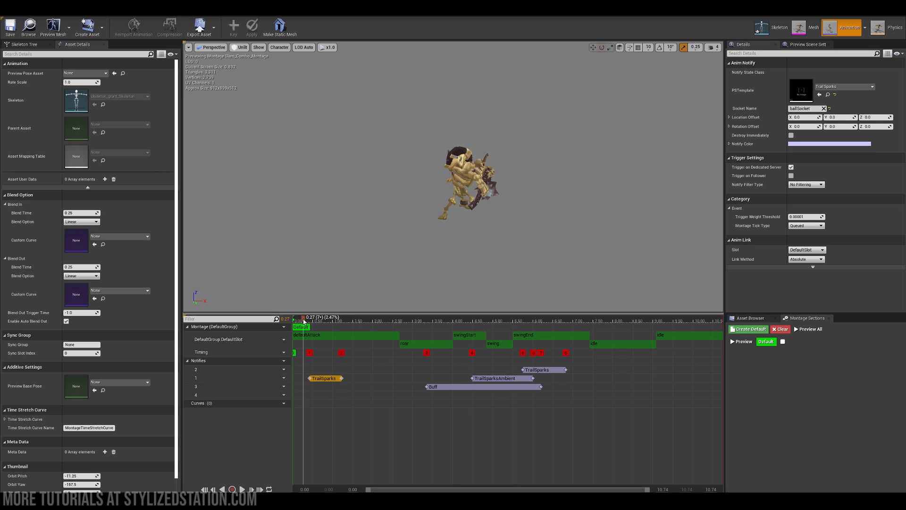
click(295, 317)
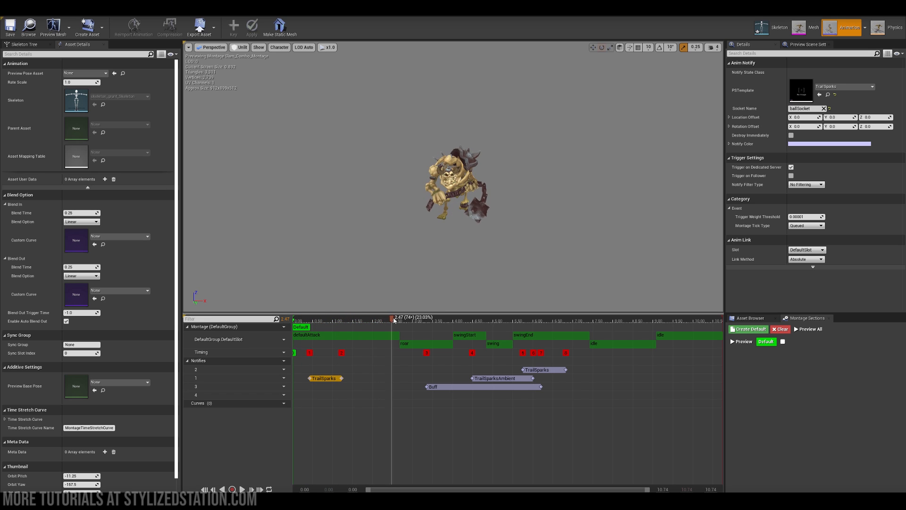
click(453, 319)
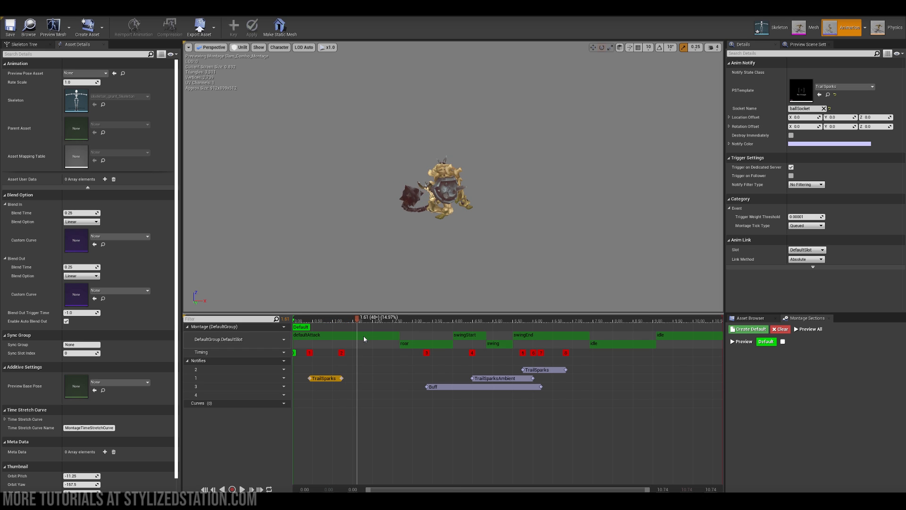
click(346, 335)
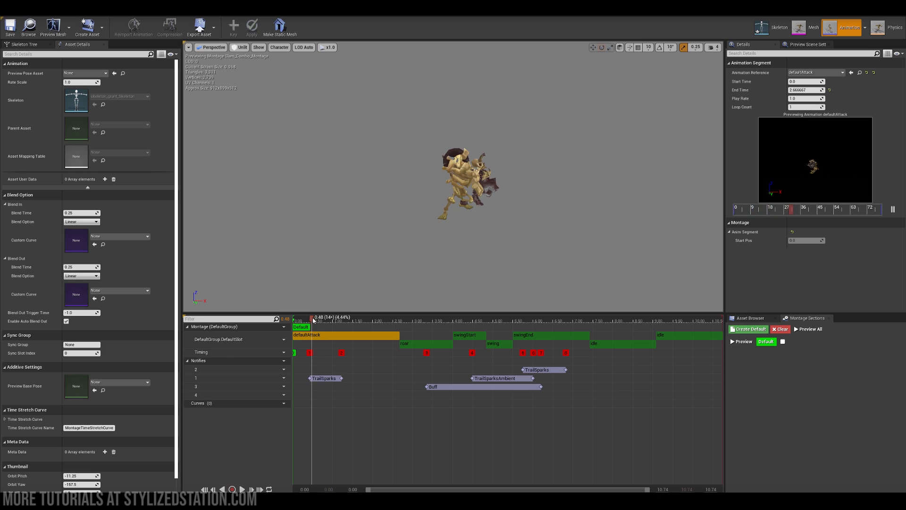
drag(311, 317, 321, 317)
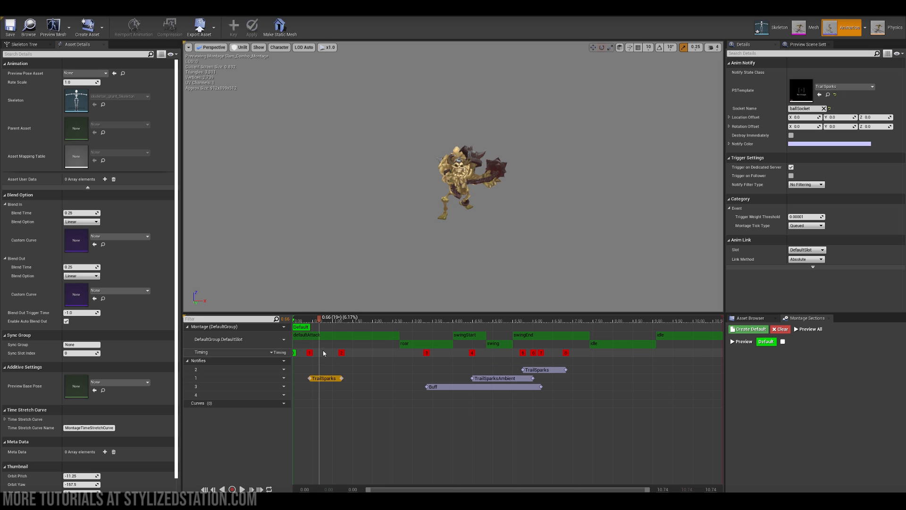
drag(318, 317, 331, 317)
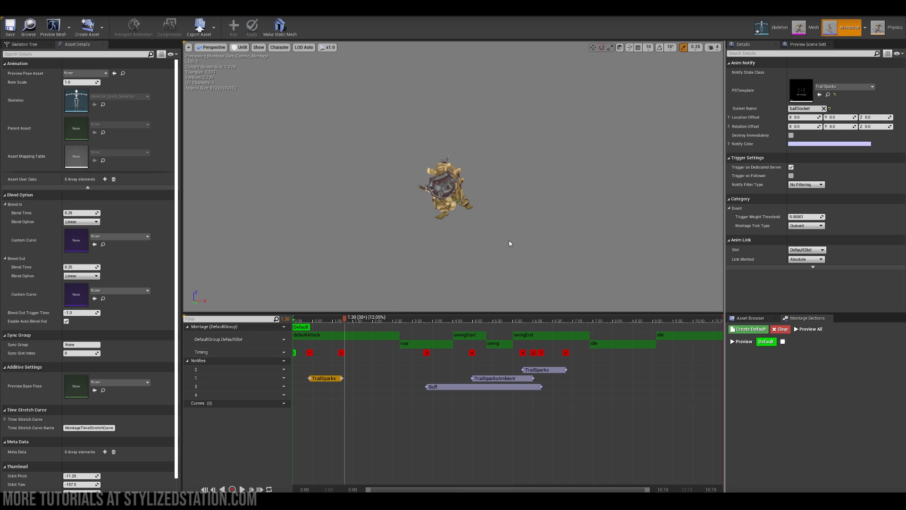
click(371, 317)
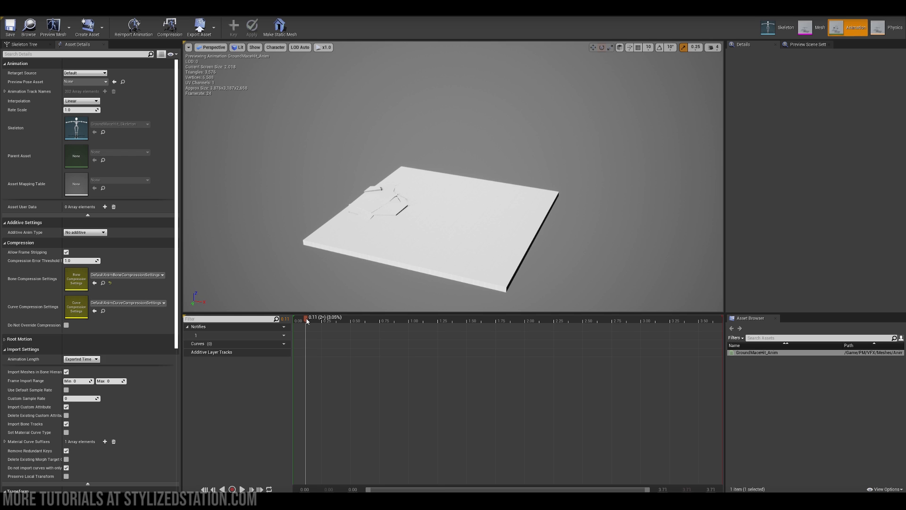
- Scrub the GroundMaceHit timeline to preview the slab shattering, chunks flying up and settling
drag(306, 320, 375, 321)
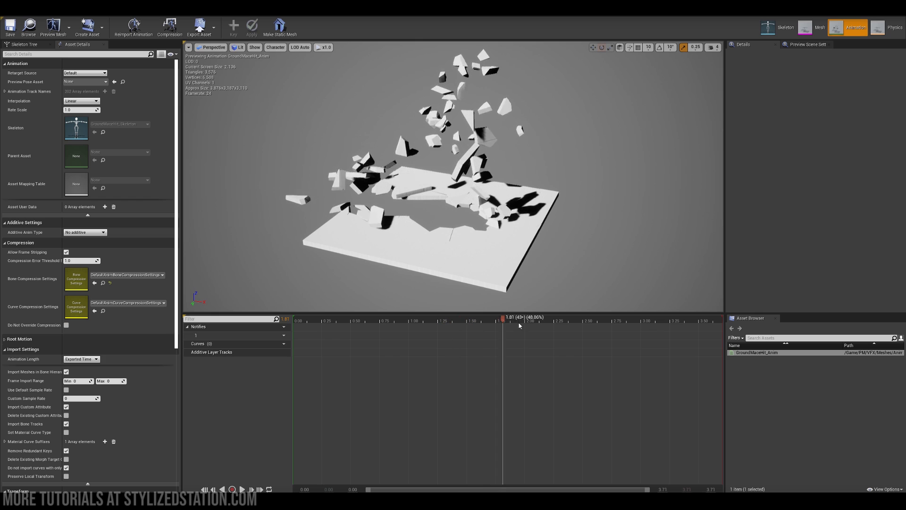
drag(519, 321, 611, 321)
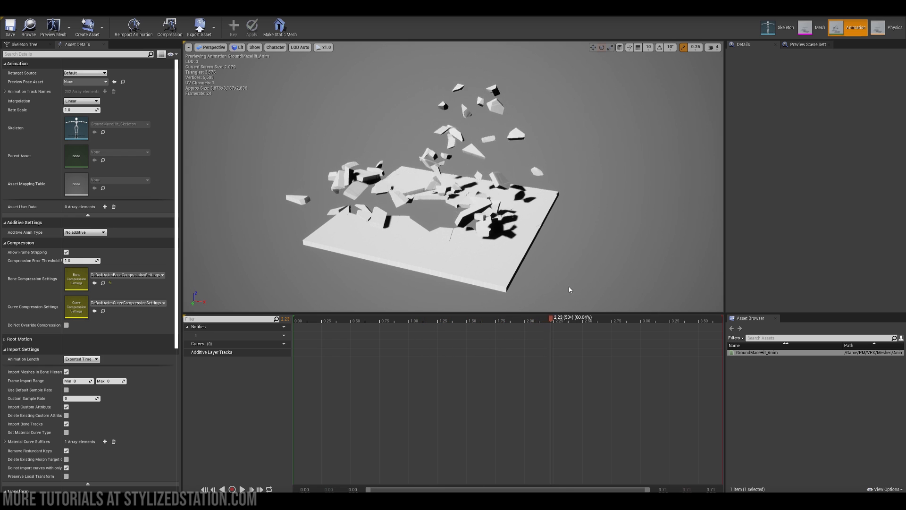
drag(553, 317, 434, 317)
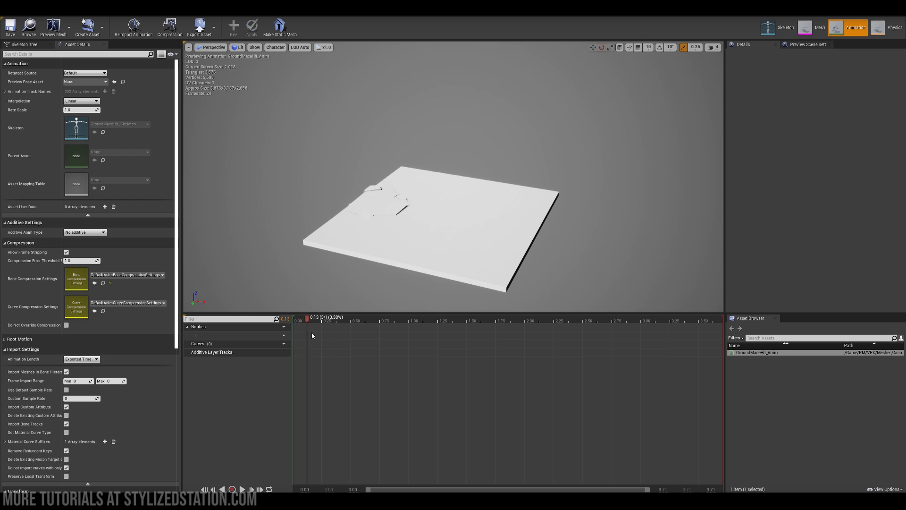
click(409, 327)
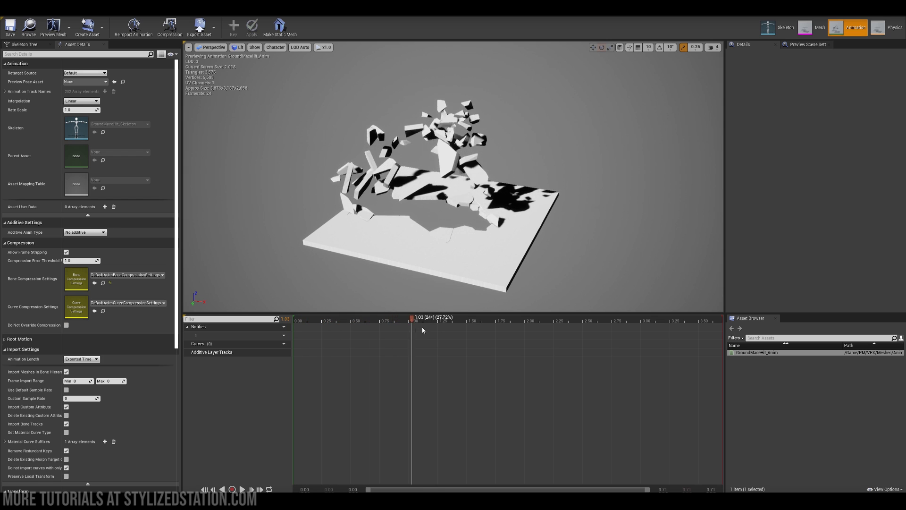
click(606, 321)
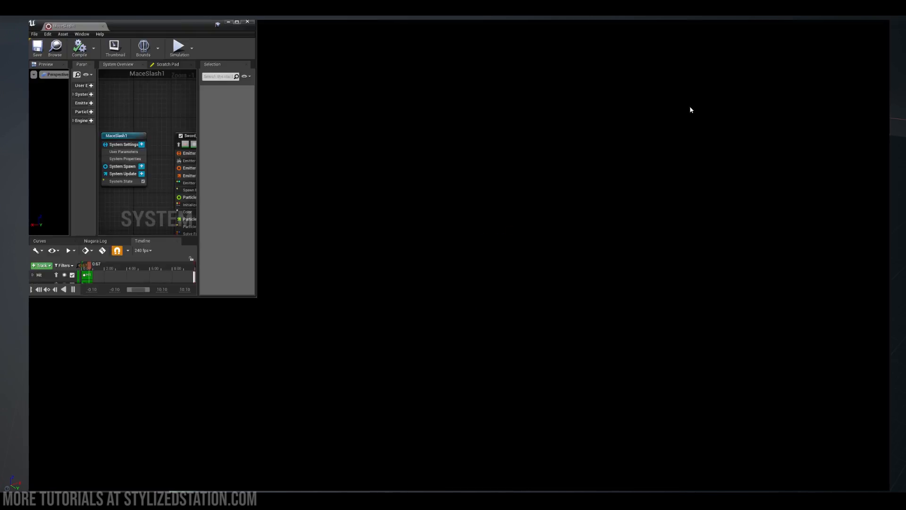
click(240, 22)
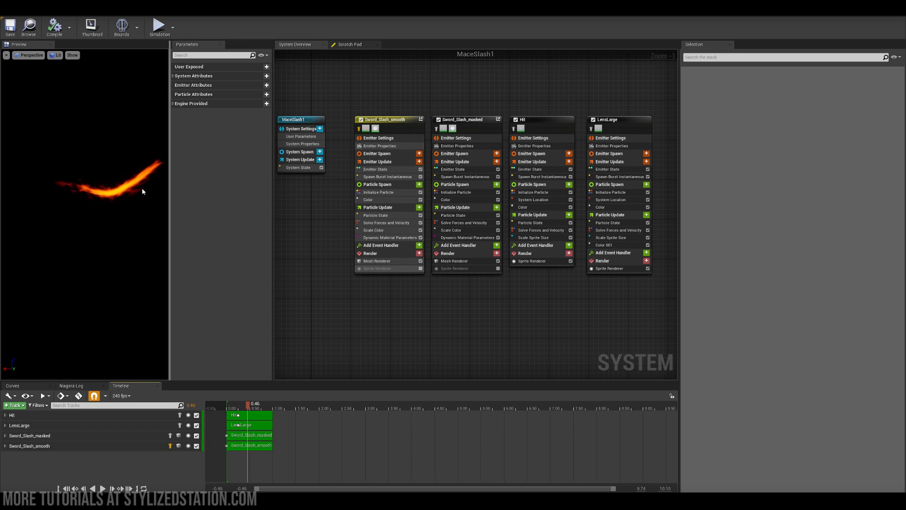
click(56, 55)
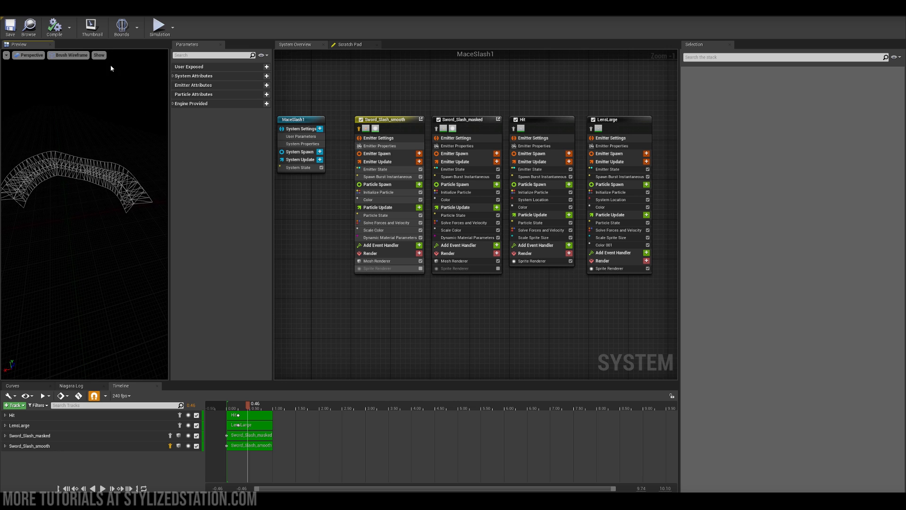
click(71, 55)
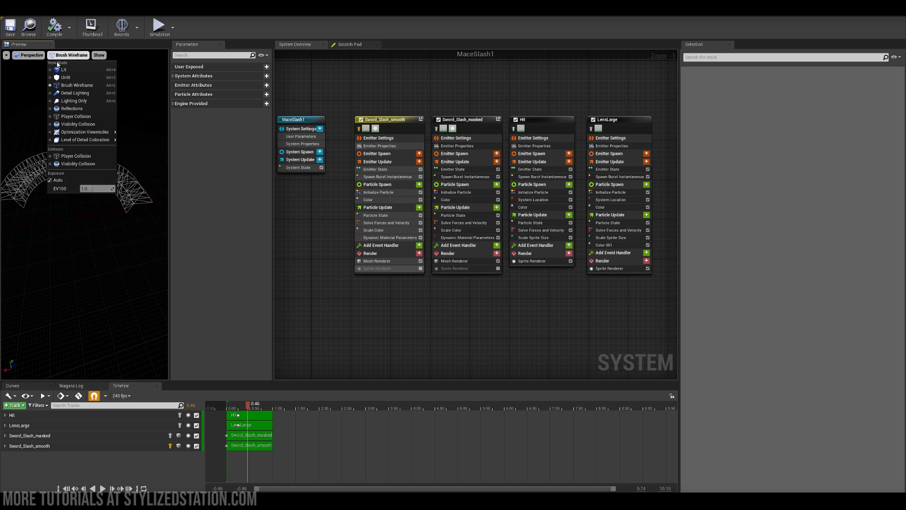
click(63, 69)
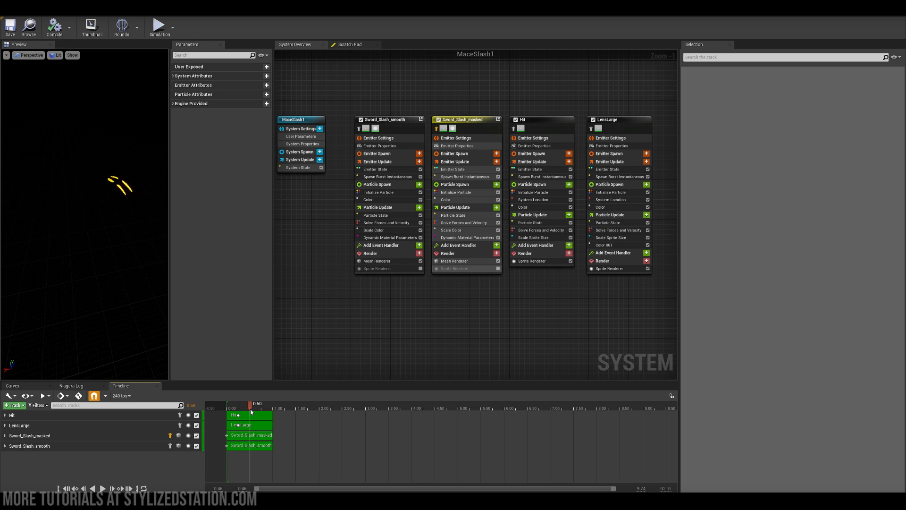
drag(250, 403, 242, 403)
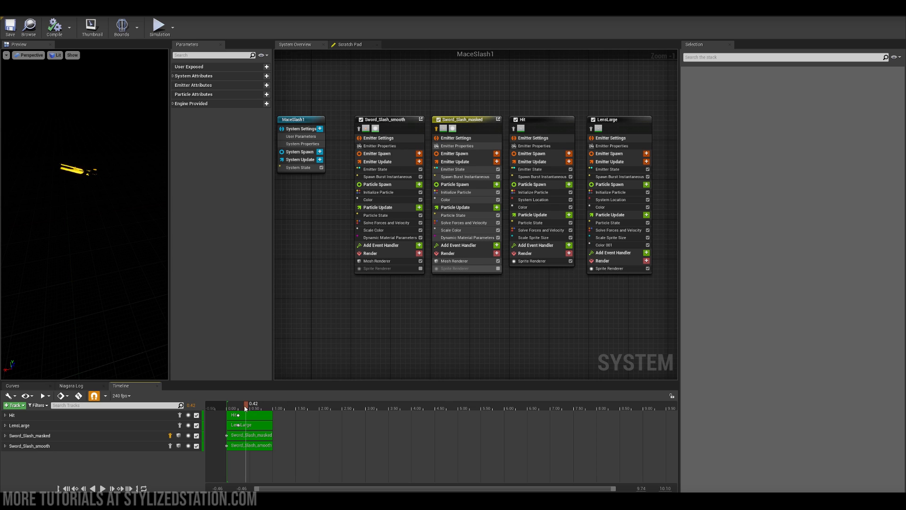
drag(246, 403, 247, 403)
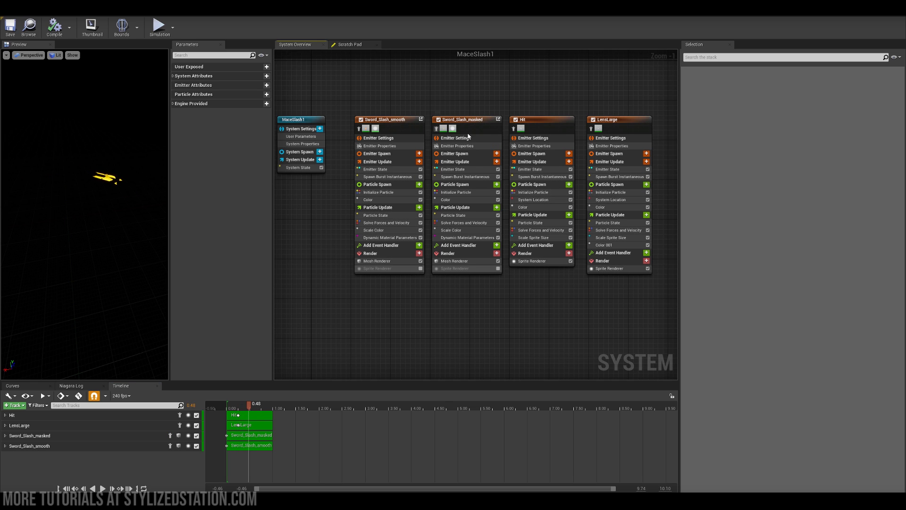
- Select the Hit emitter and scrub its timeline back and forth to watch the star-shaped flash
click(530, 120)
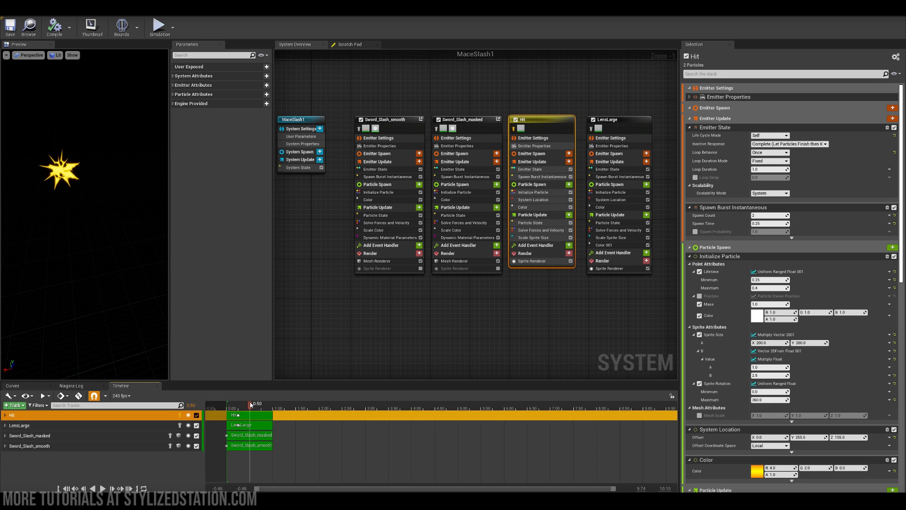
drag(250, 404, 254, 403)
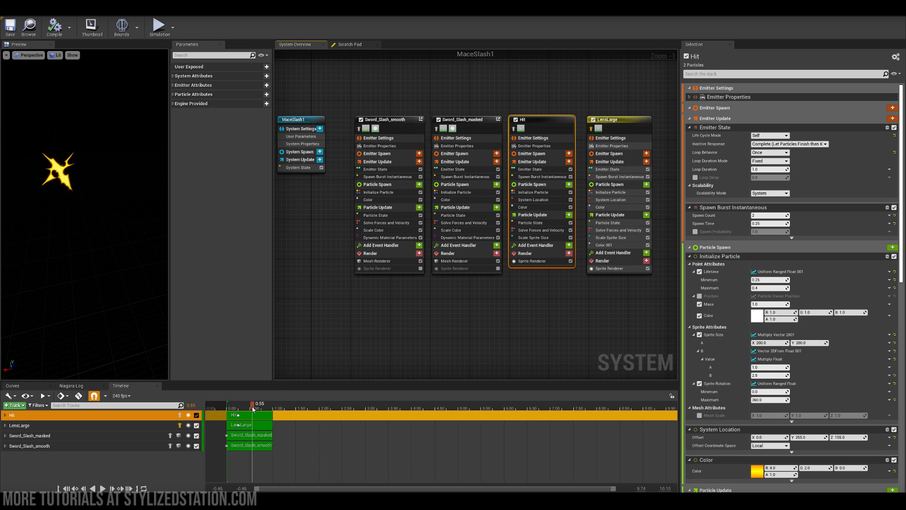
drag(253, 409, 239, 408)
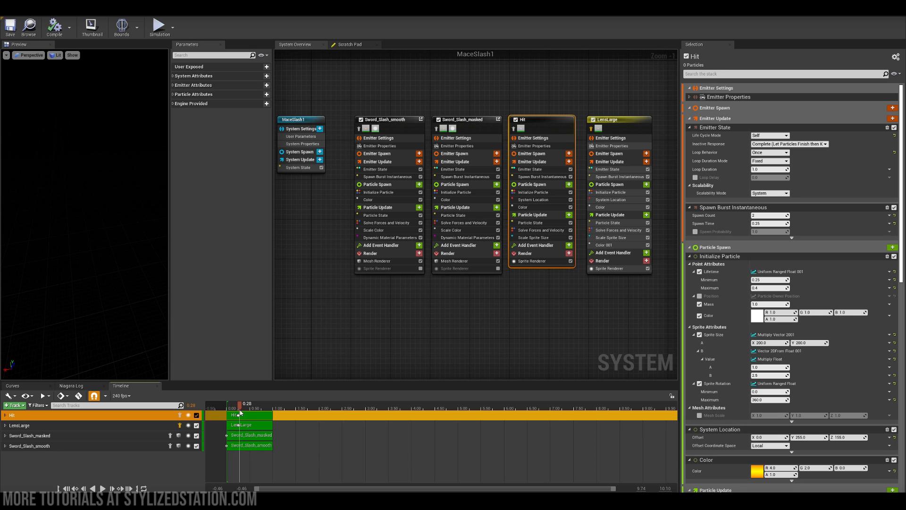
drag(239, 403, 253, 403)
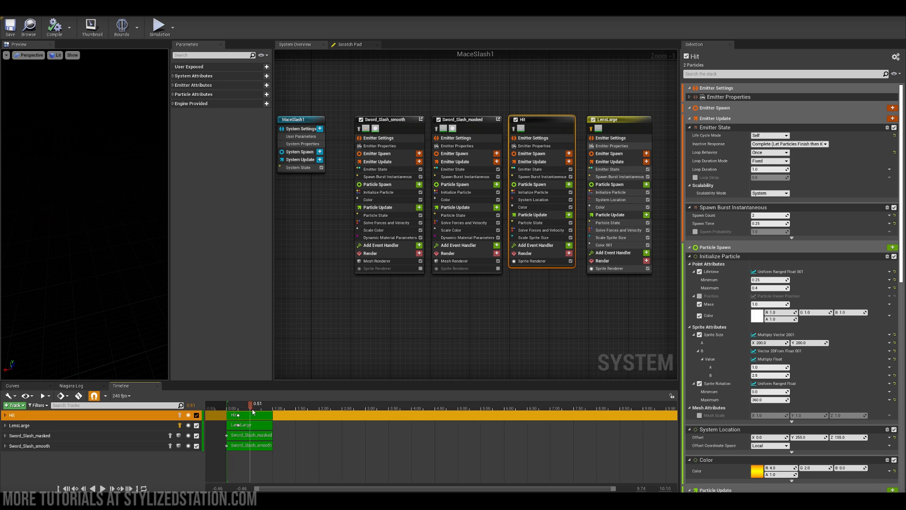
drag(253, 403, 261, 403)
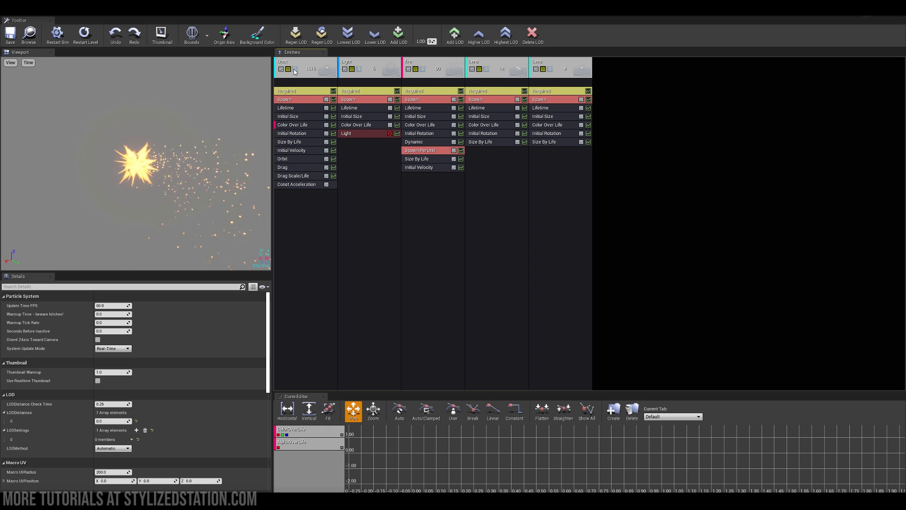
- Solo the Dust, Fire and Lens emitters in turn, leaving only Lens previewed
click(295, 70)
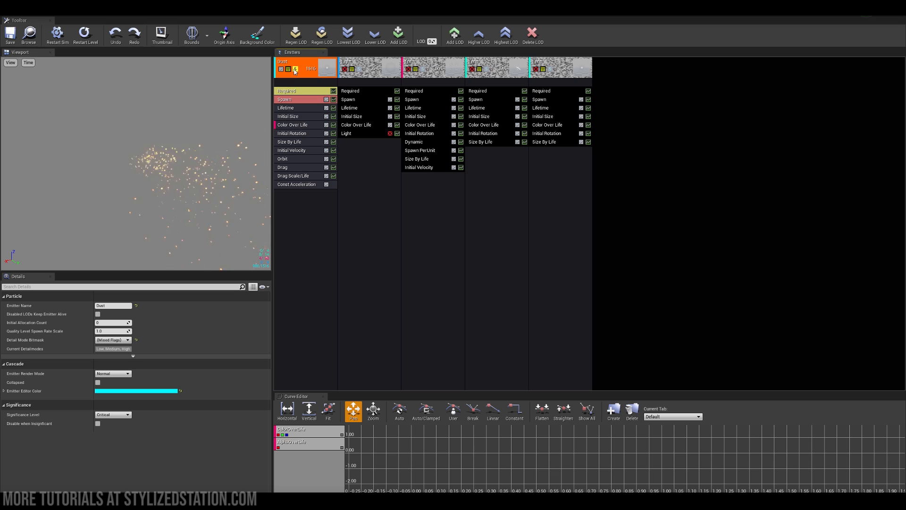
click(423, 68)
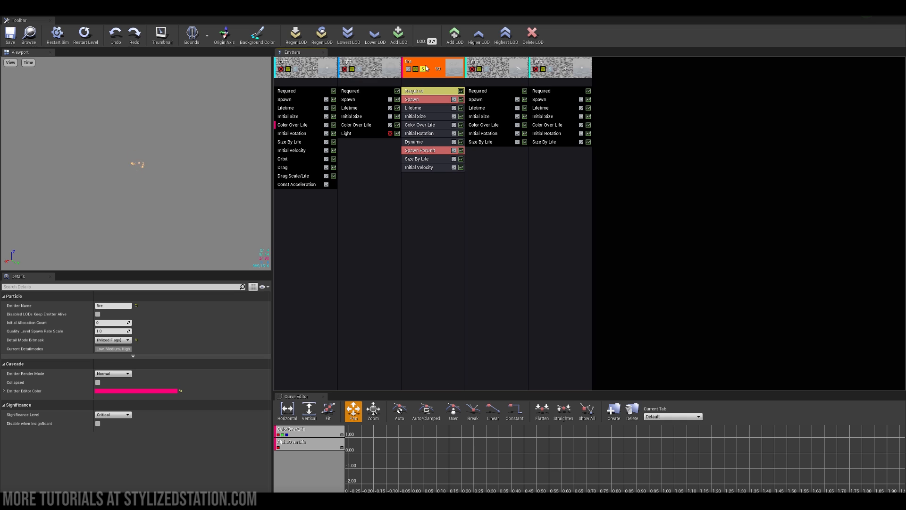
click(496, 68)
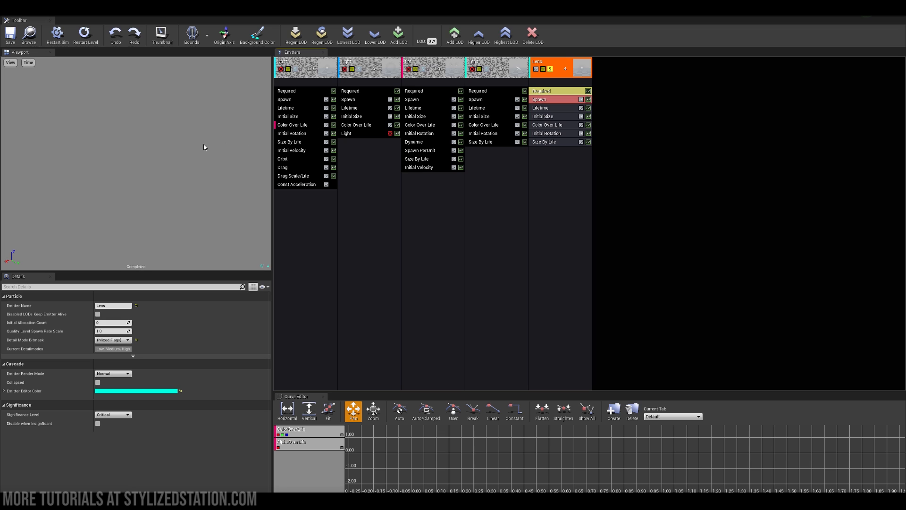
mouse_move(172, 141)
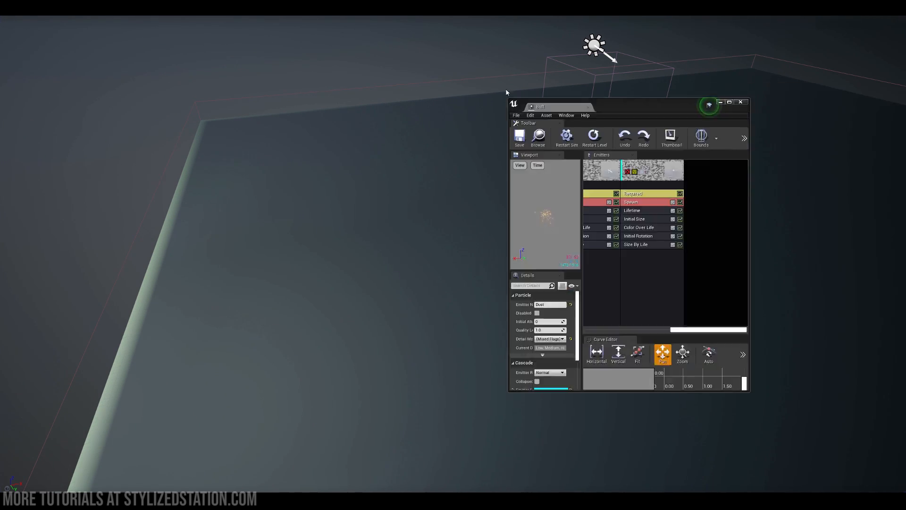
- Maximize the Cascade editor, select the Fire emitter and solo it in the preview
click(730, 102)
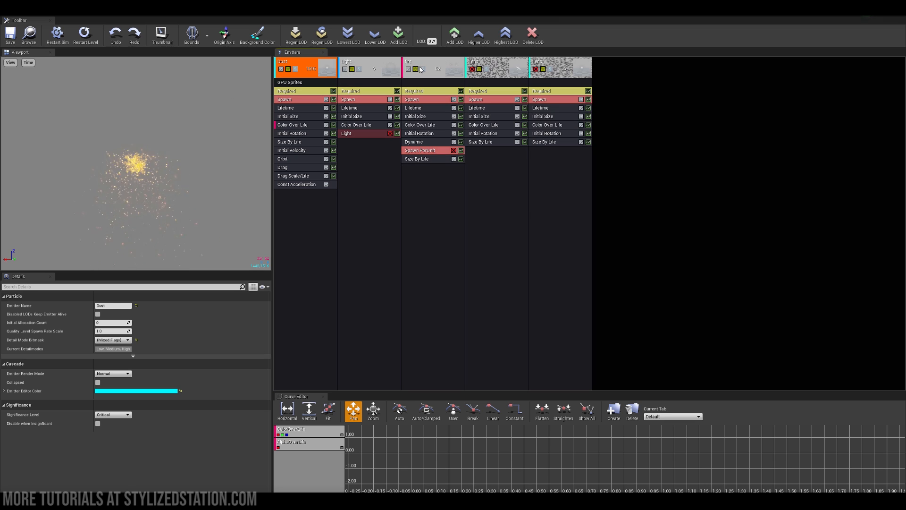
click(428, 66)
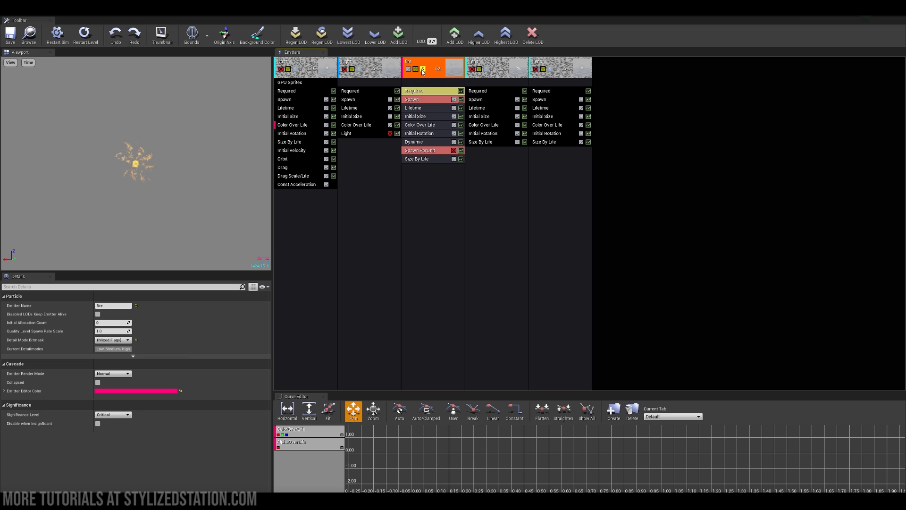
click(491, 68)
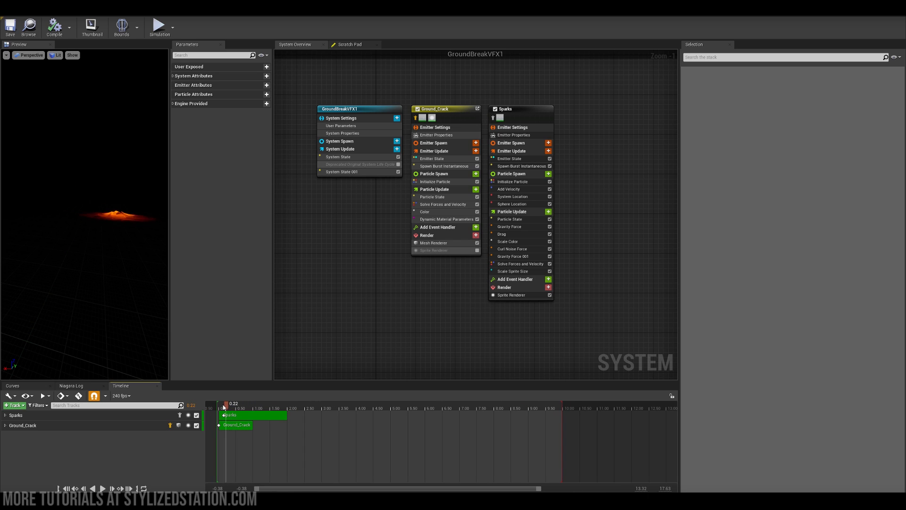
drag(225, 403, 237, 403)
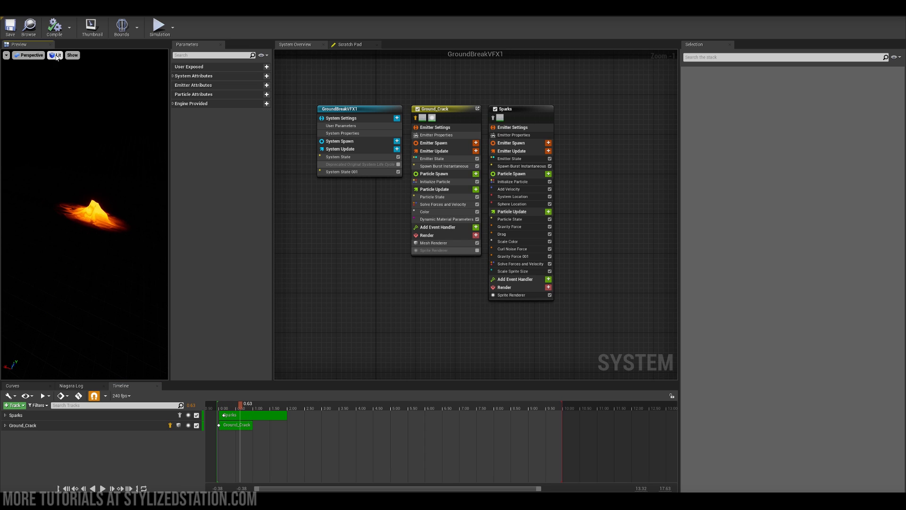
click(57, 54)
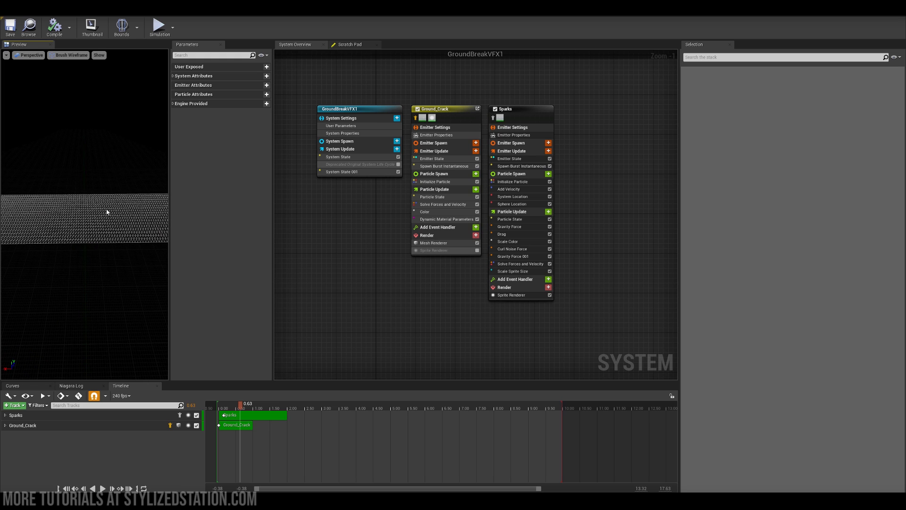
mouse_move(152, 222)
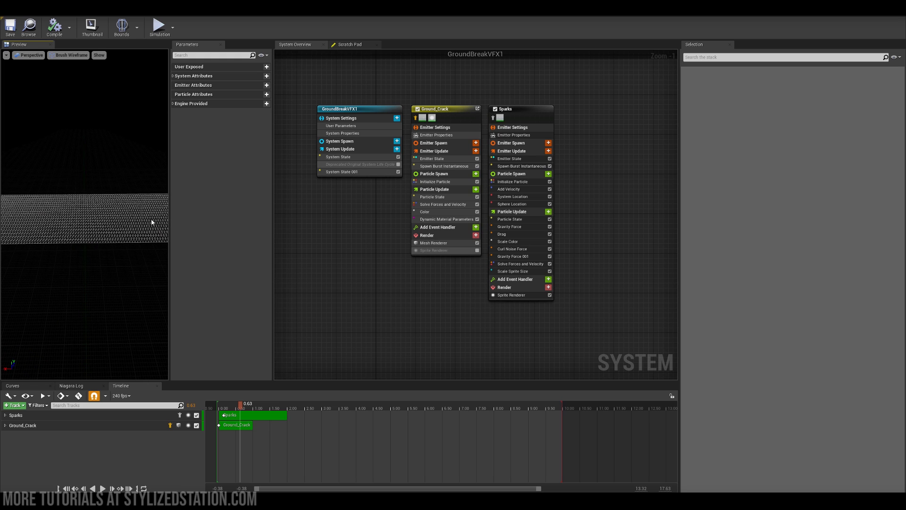
mouse_move(73, 228)
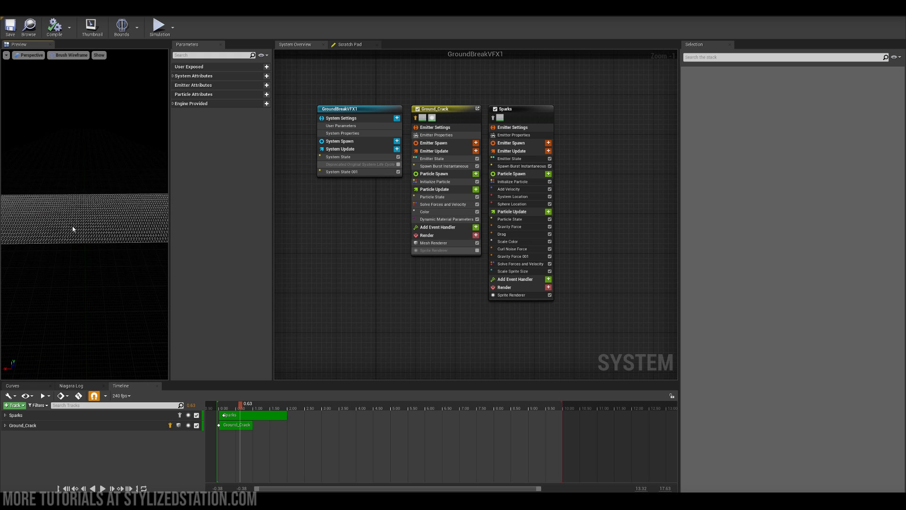
mouse_move(54, 82)
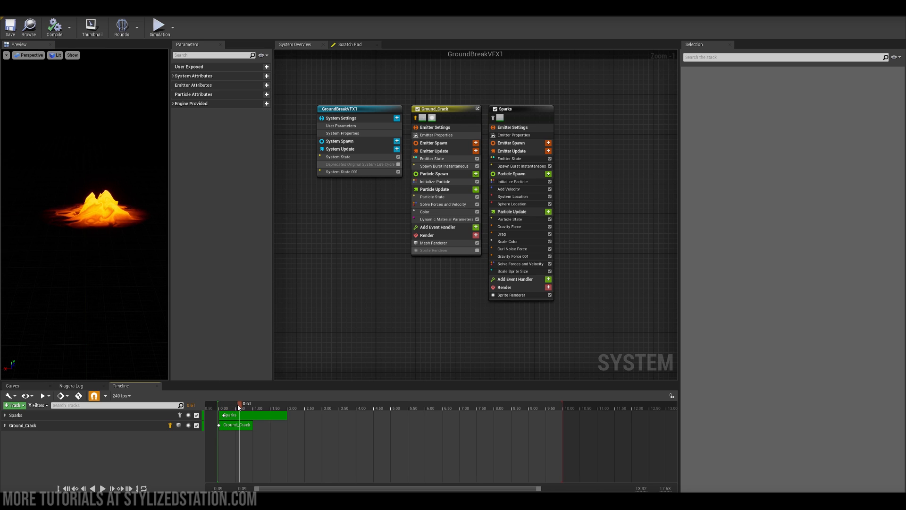
drag(238, 408, 228, 408)
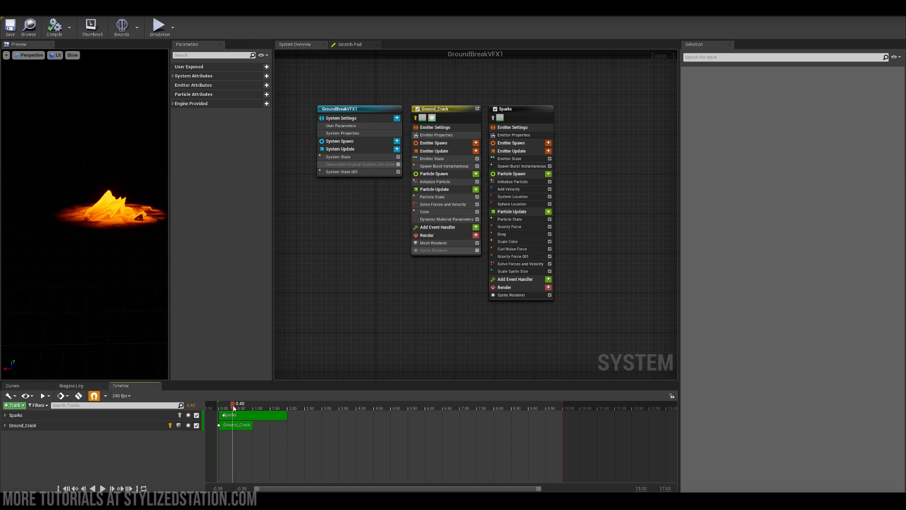
drag(233, 406, 246, 406)
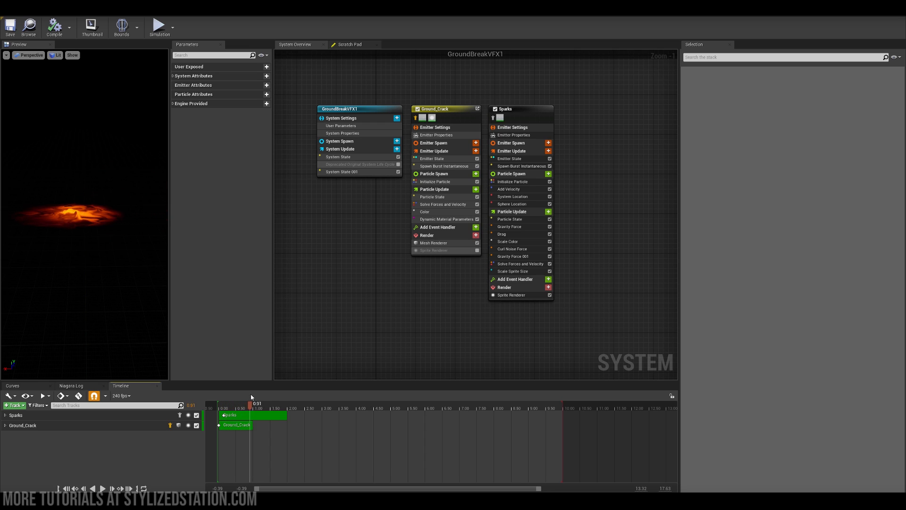
drag(251, 403, 231, 403)
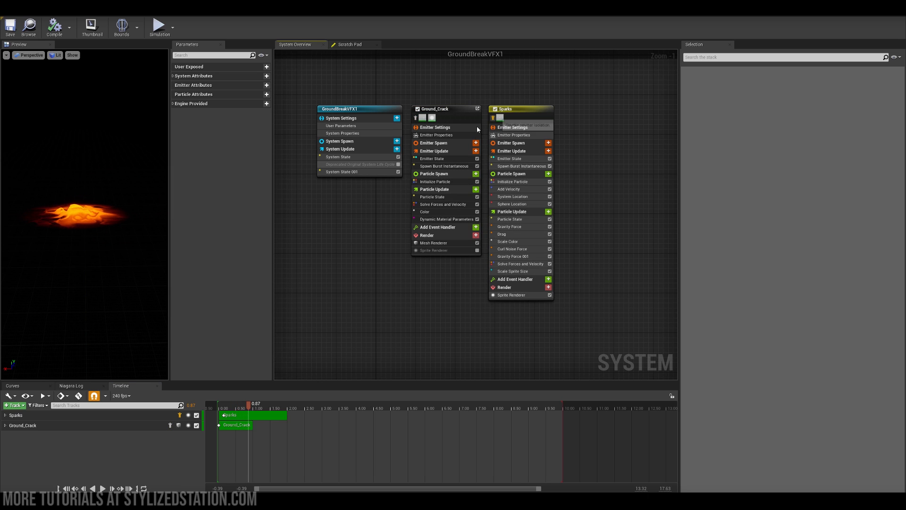
click(228, 408)
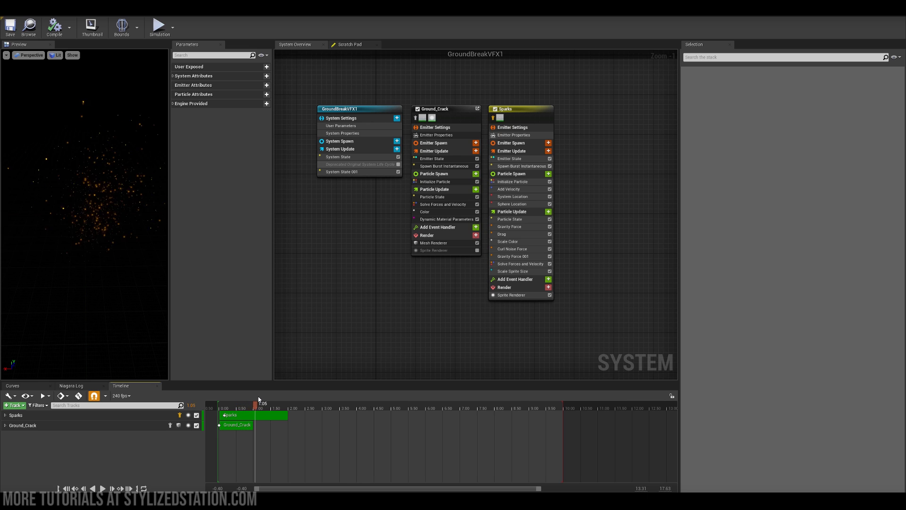
click(221, 402)
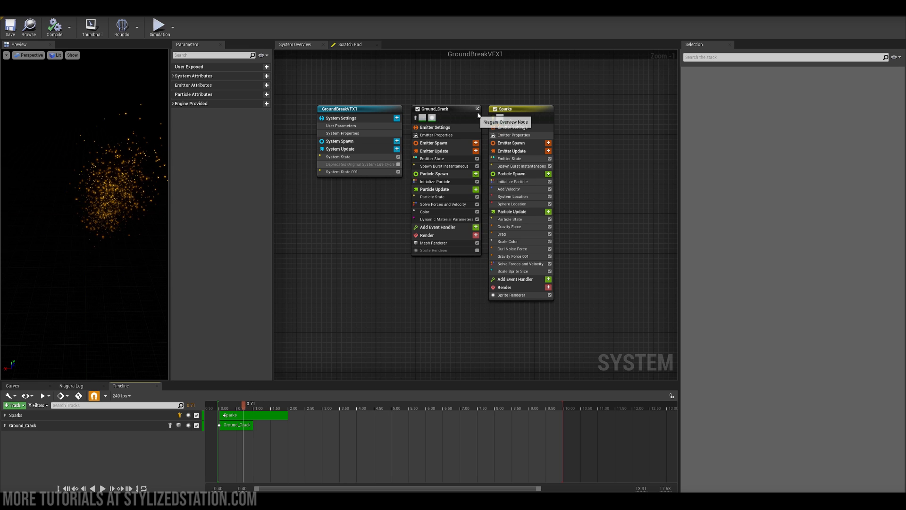
drag(249, 403, 237, 403)
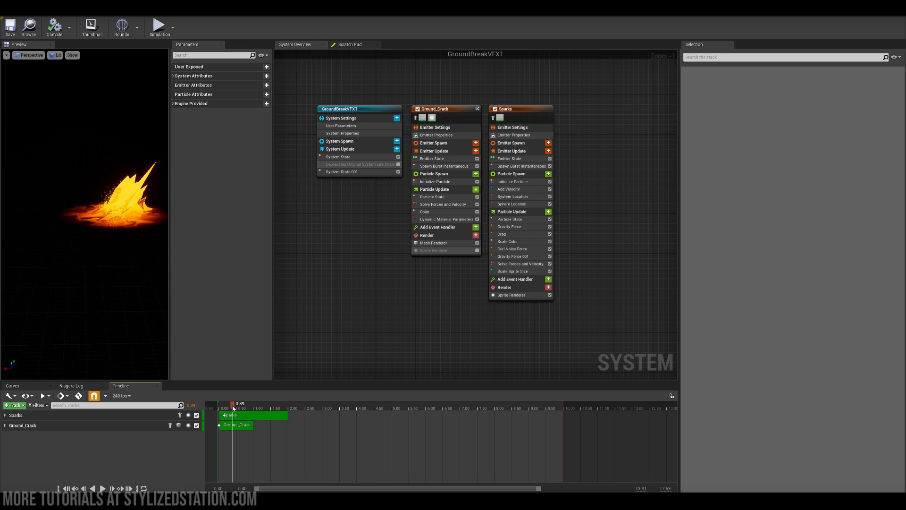
drag(234, 403, 271, 403)
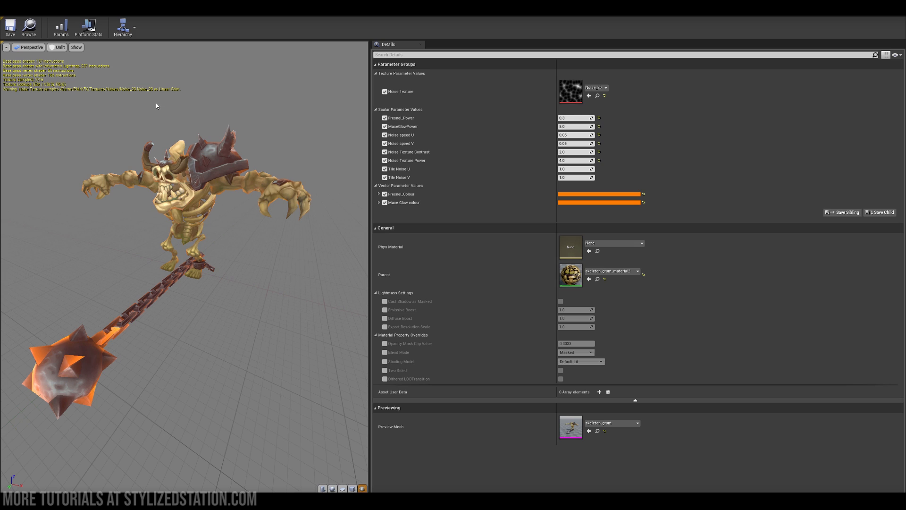
mouse_move(136, 108)
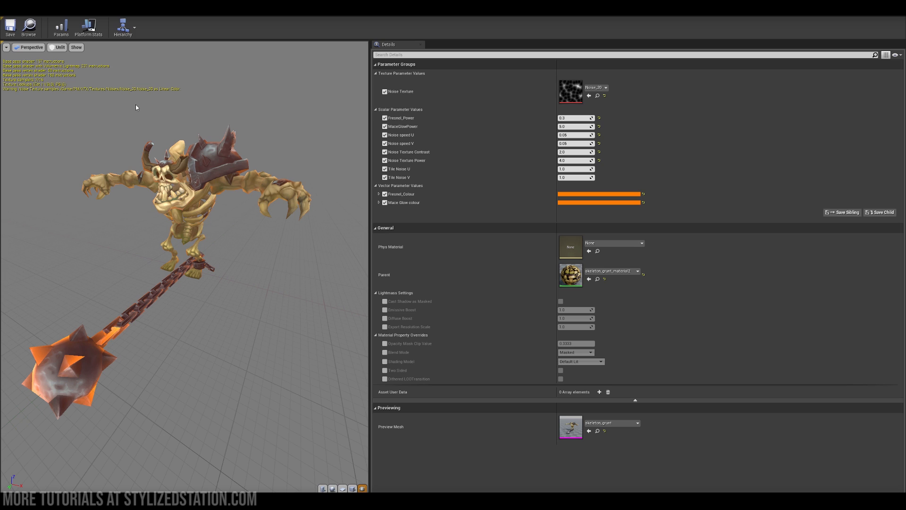
mouse_move(109, 128)
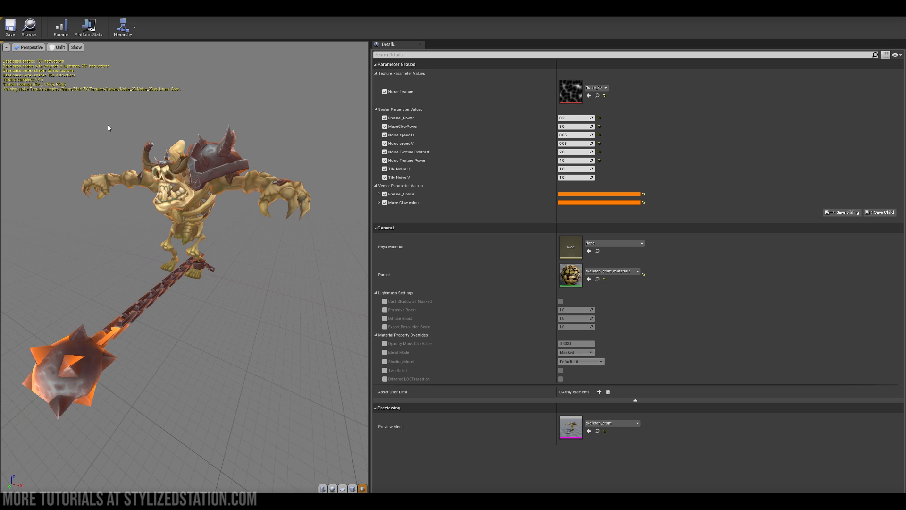
mouse_move(91, 136)
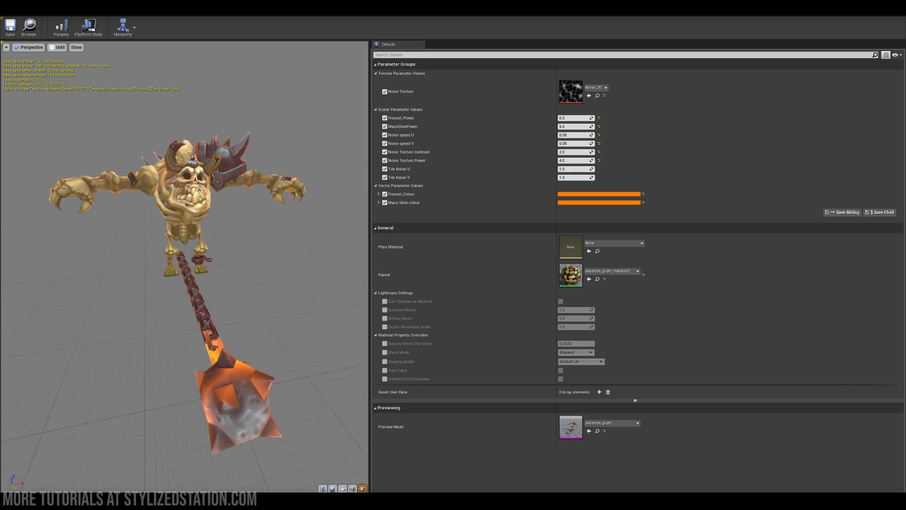
- Orbit the material preview to view the grunt's glowing edges from the front
drag(185, 231, 108, 200)
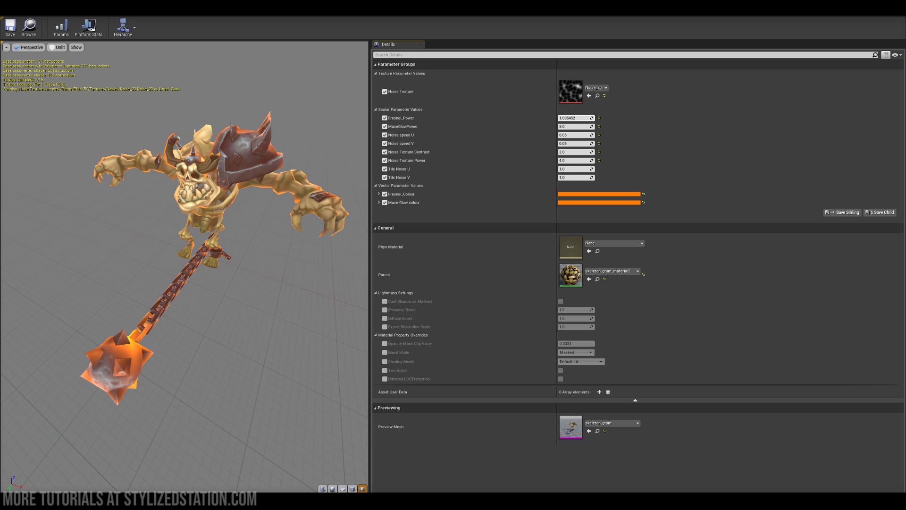
mouse_move(119, 263)
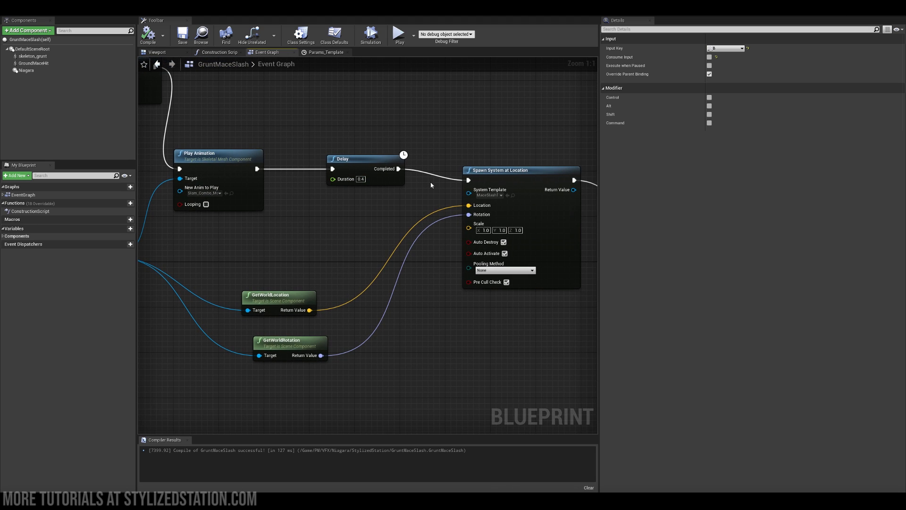
mouse_move(506, 142)
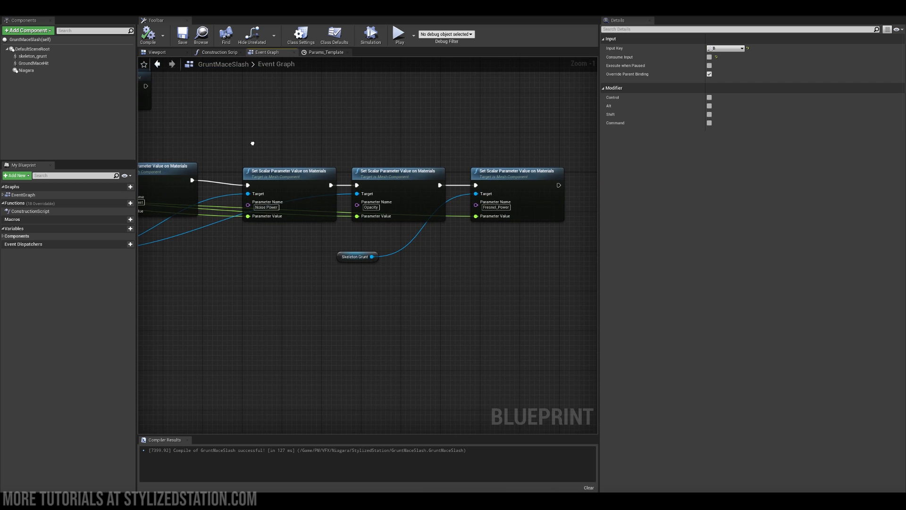
mouse_move(198, 129)
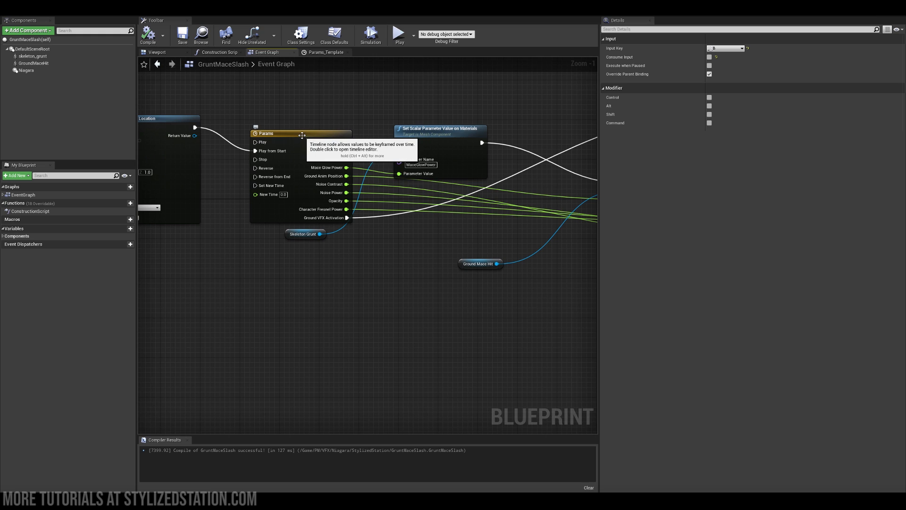
double_click(281, 133)
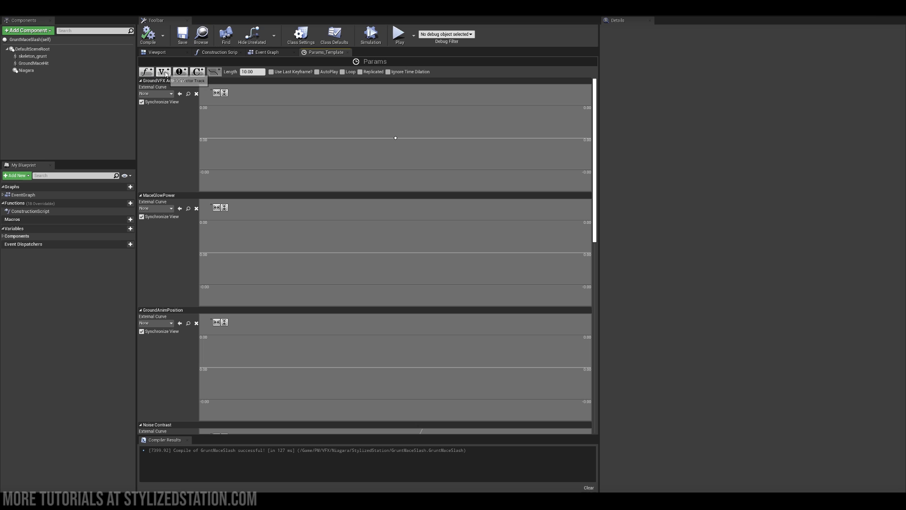
mouse_move(197, 72)
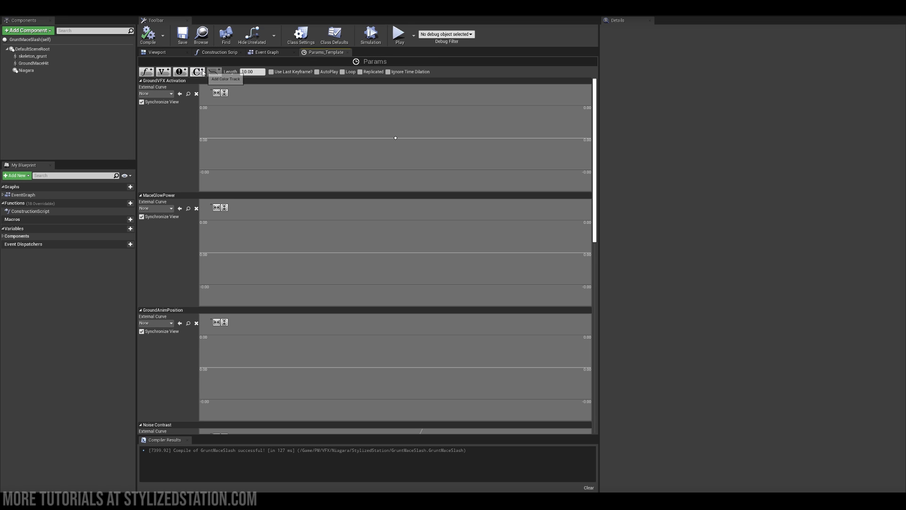
mouse_move(145, 64)
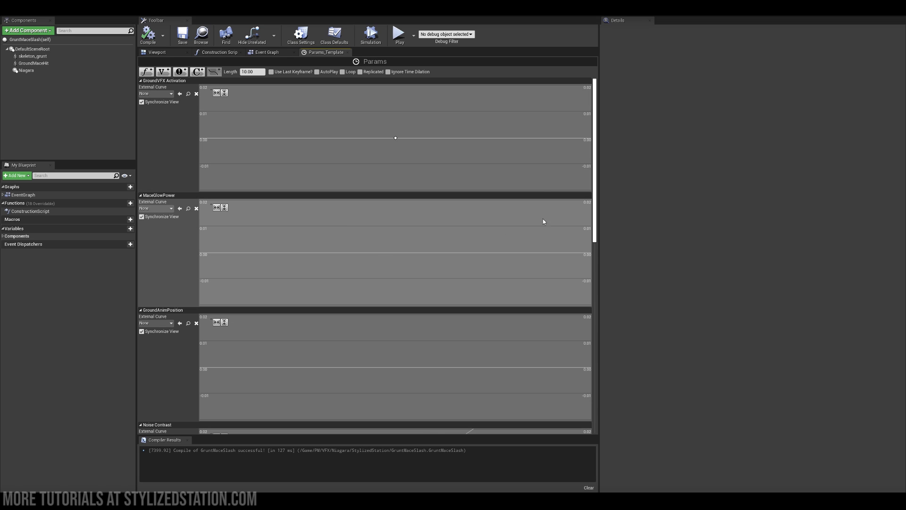
scroll(down, 3)
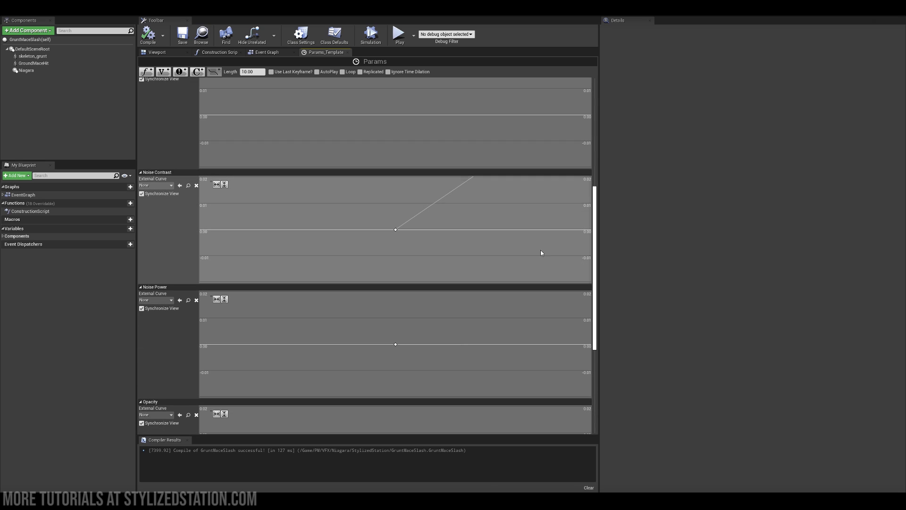
scroll(down, 3)
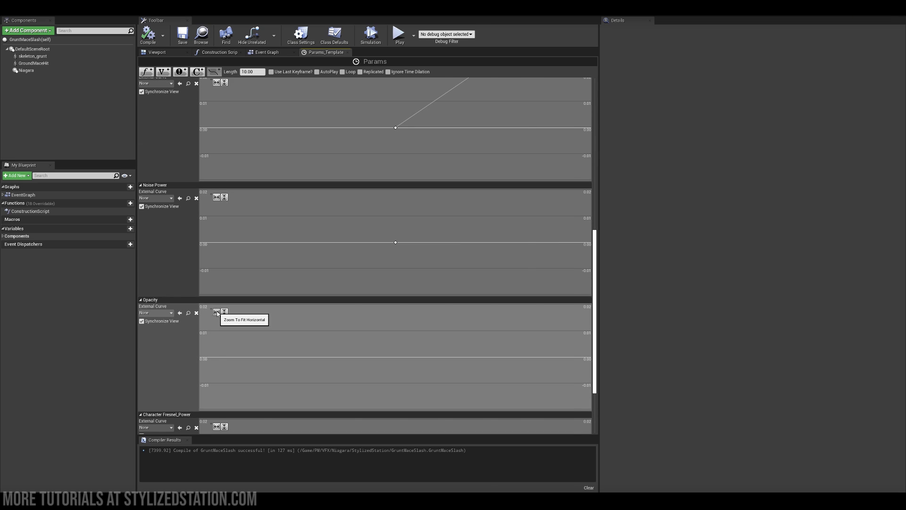
click(217, 312)
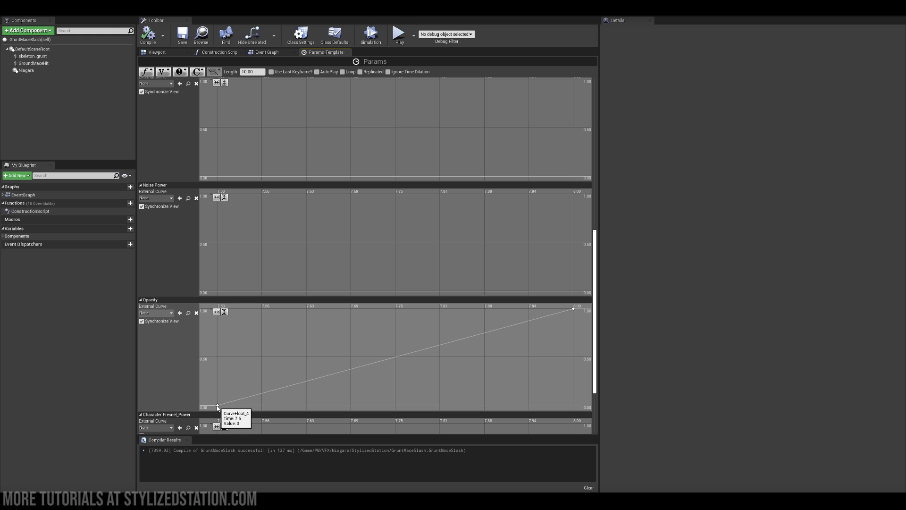
mouse_move(580, 307)
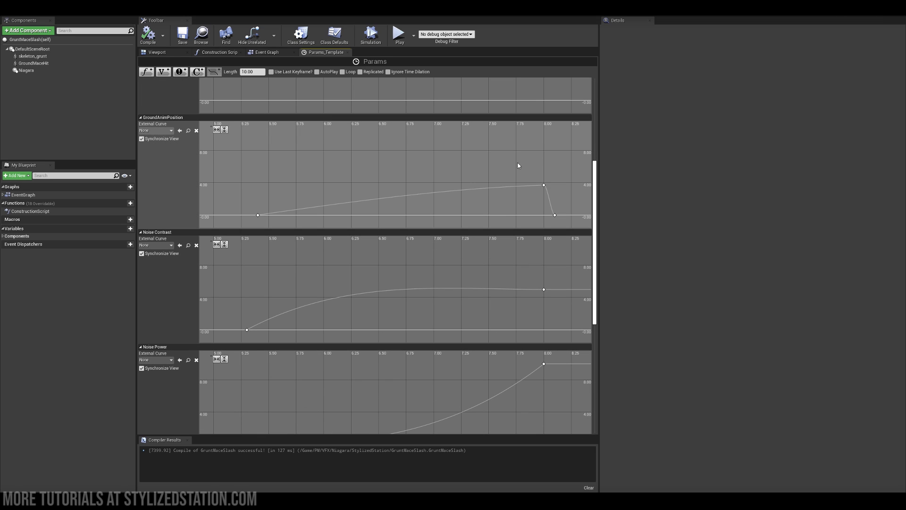
click(264, 52)
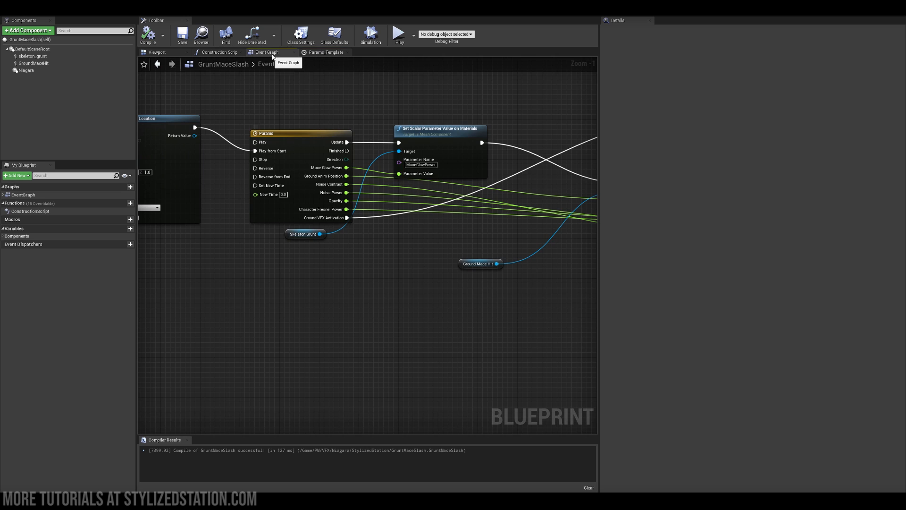